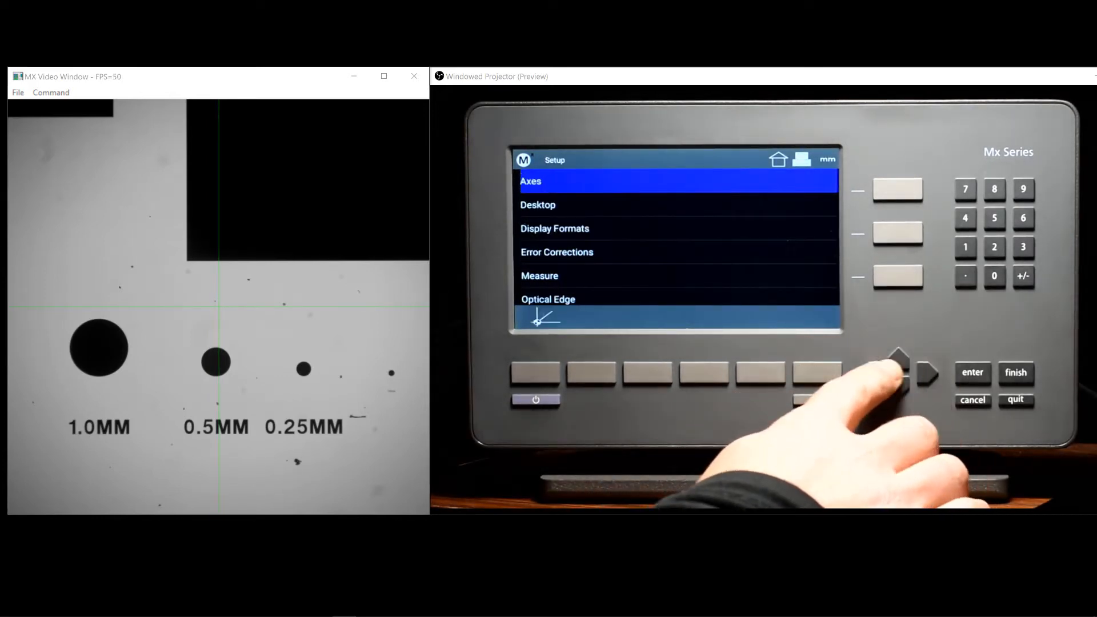
Step: Scroll down the Setup list to System and select the protected WiFi Settings entry
left_click(899, 371)
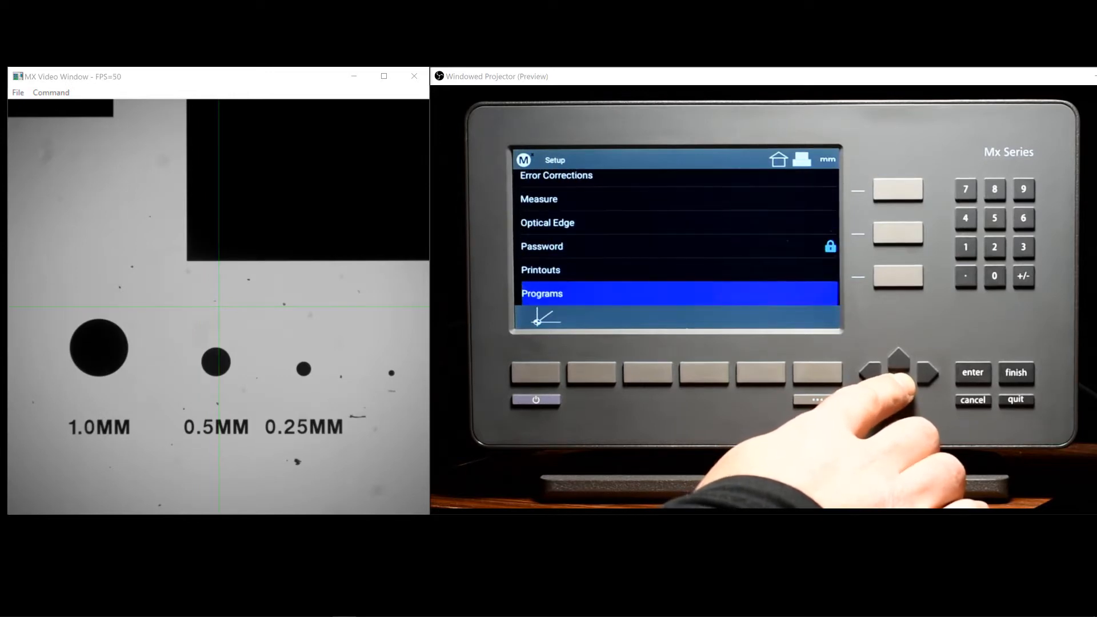
left_click(899, 376)
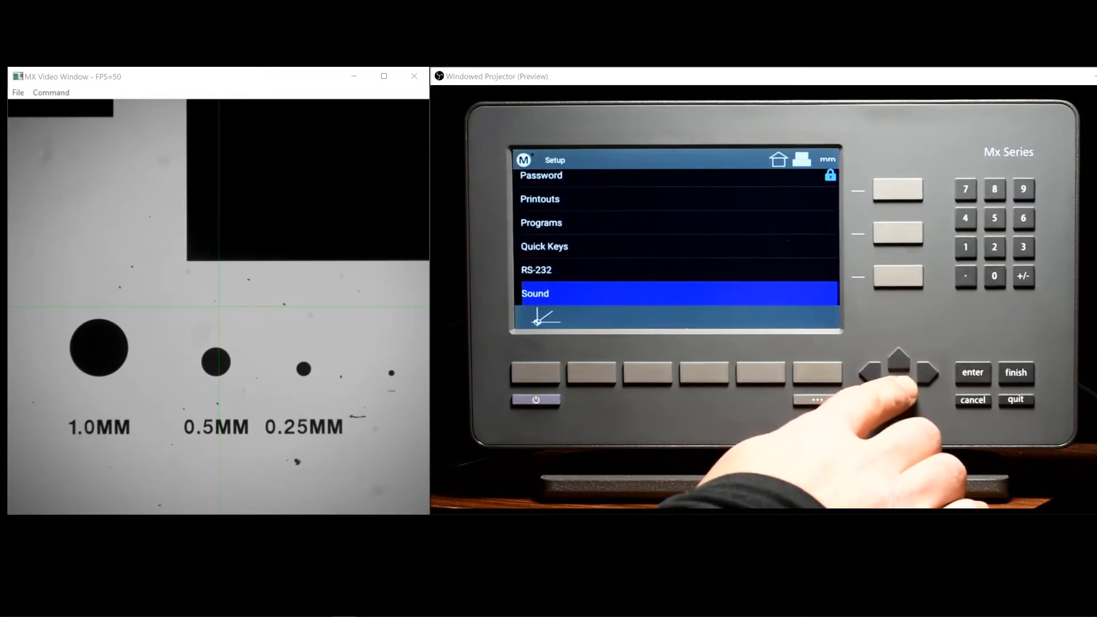
left_click(900, 372)
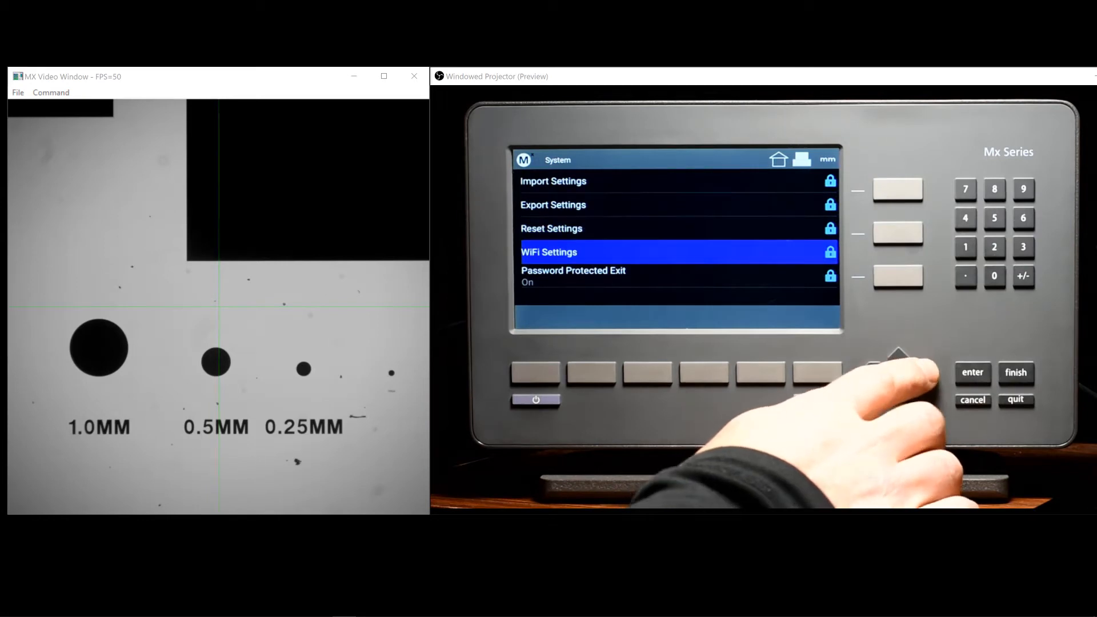
left_click(548, 252)
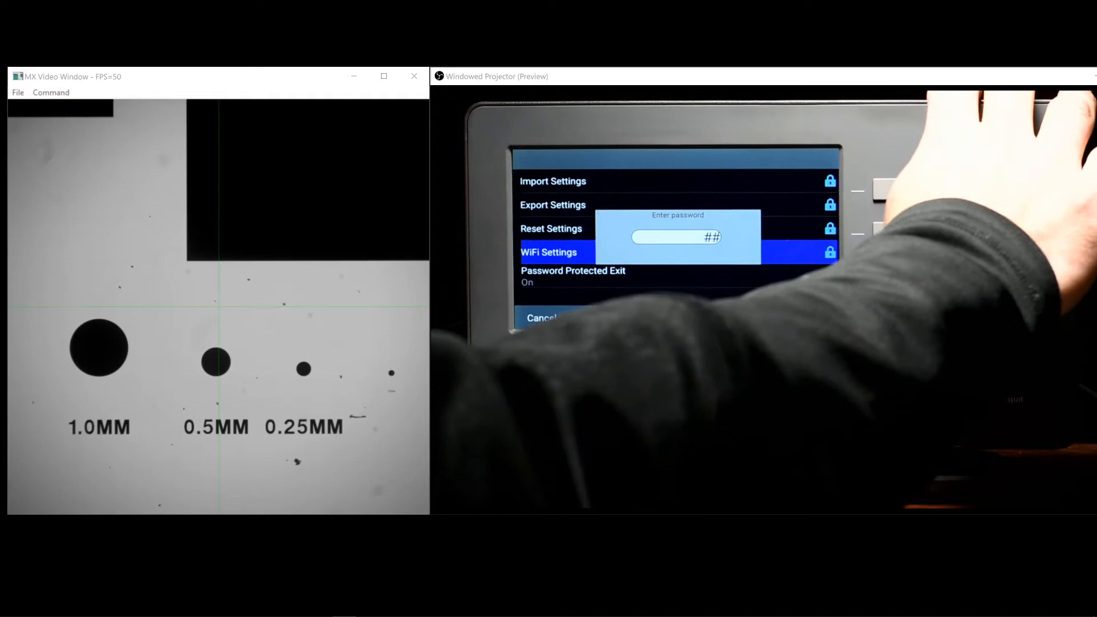
type("##")
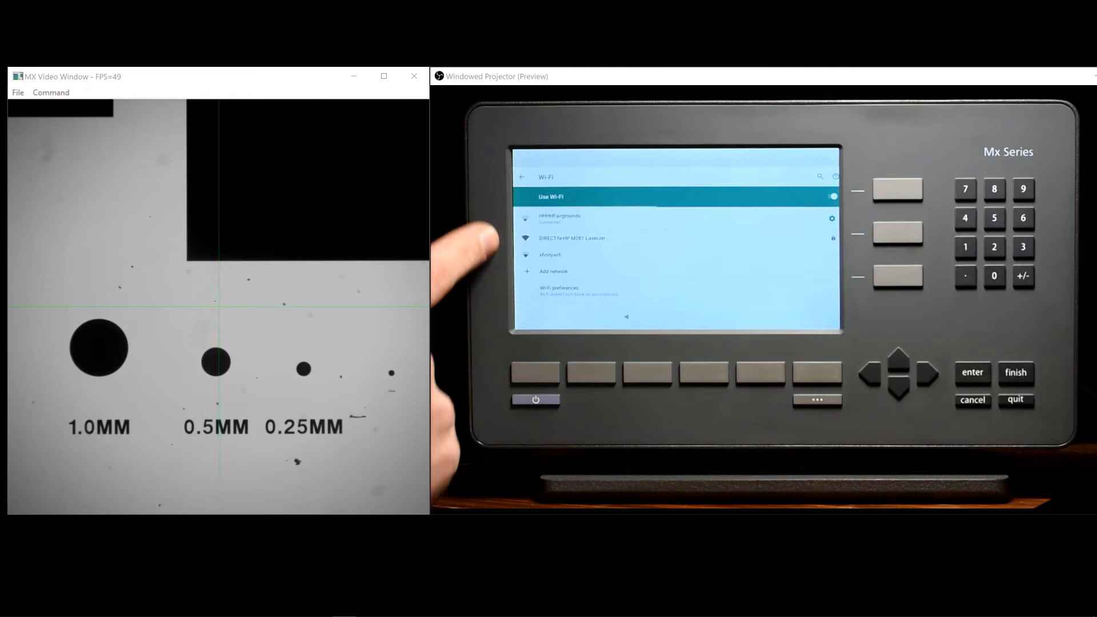
mouse_move(476, 231)
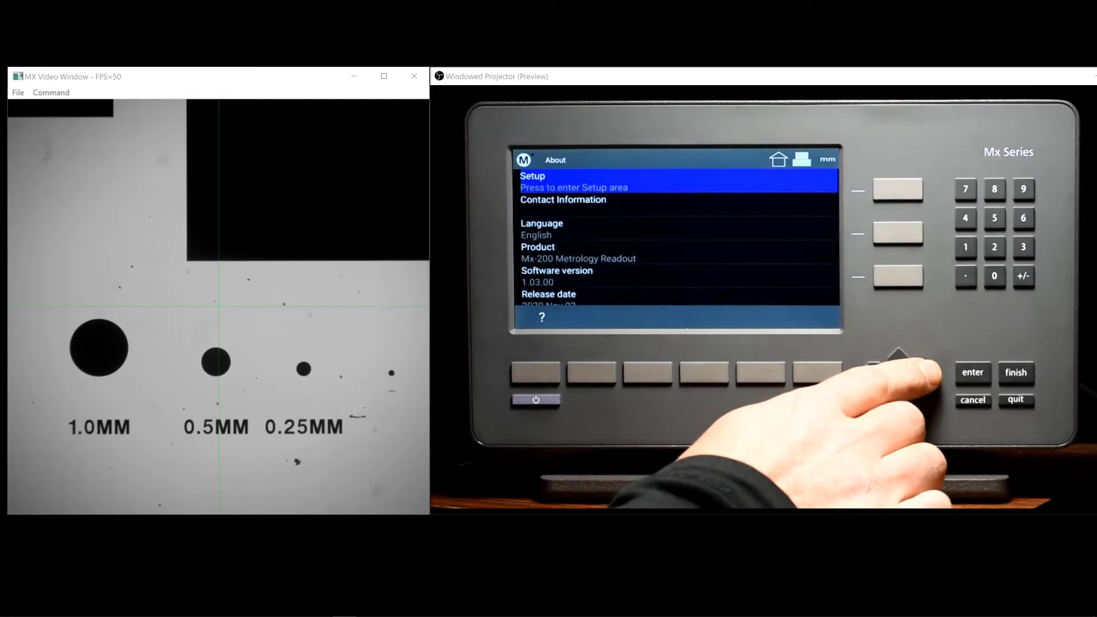
Step: Back out of the Wi-Fi page toward the About screen
left_click(972, 371)
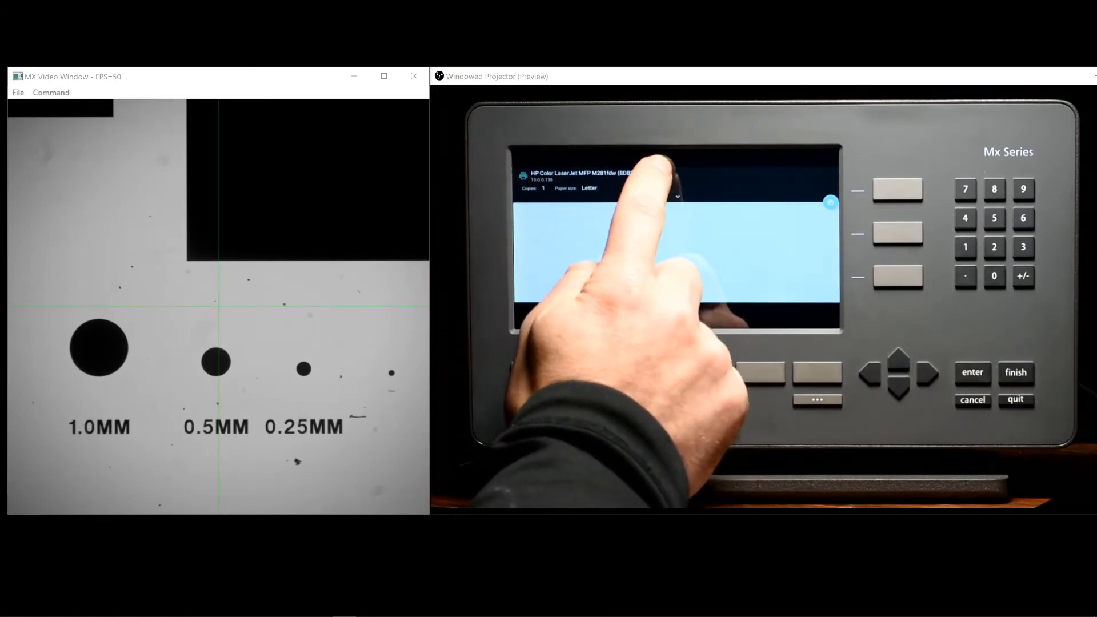
Step: Select HP Color LaserJet MFP from the print dialog's printer dropdown
left_click(676, 196)
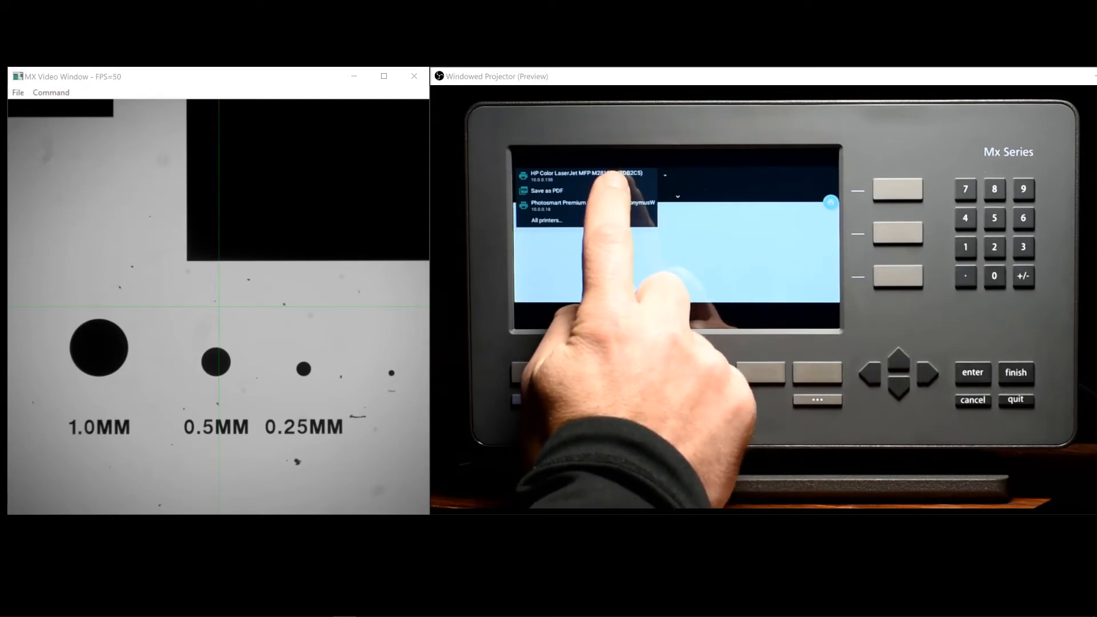
left_click(584, 175)
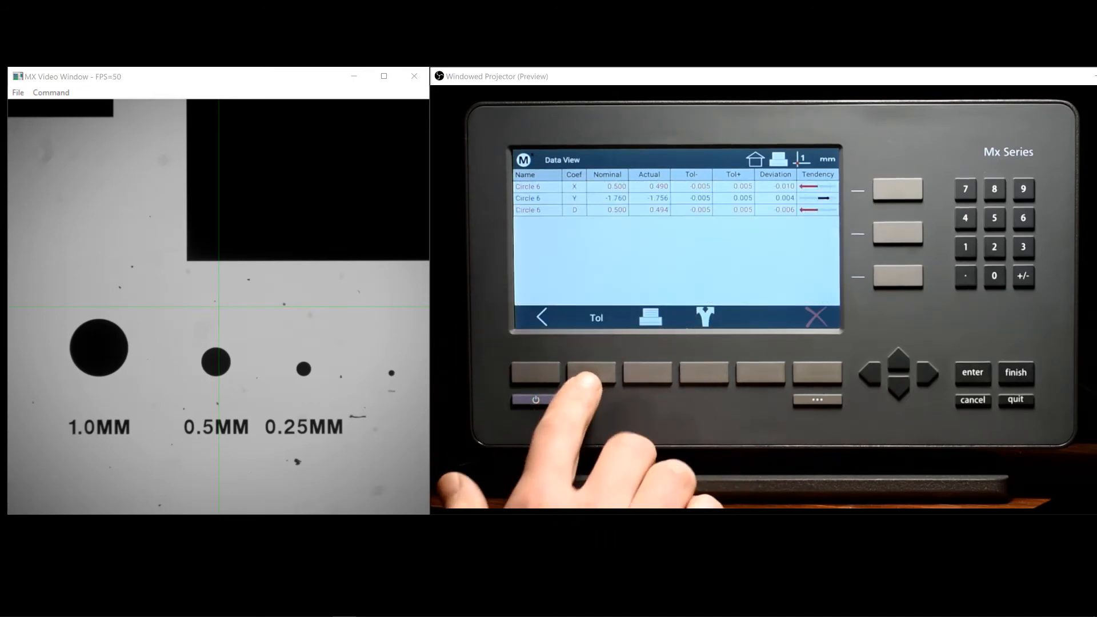
Step: Print the Circle 6 X, Y and diameter results table from Data View
left_click(590, 373)
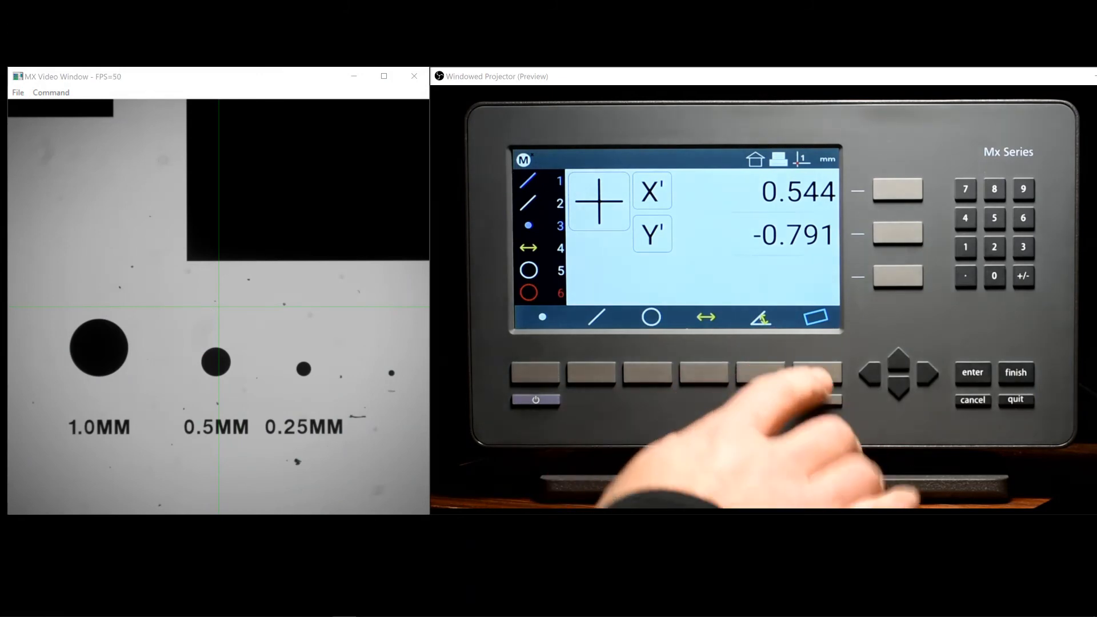
Step: Cycle the soft keys from measurement tools to the main function set
left_click(817, 375)
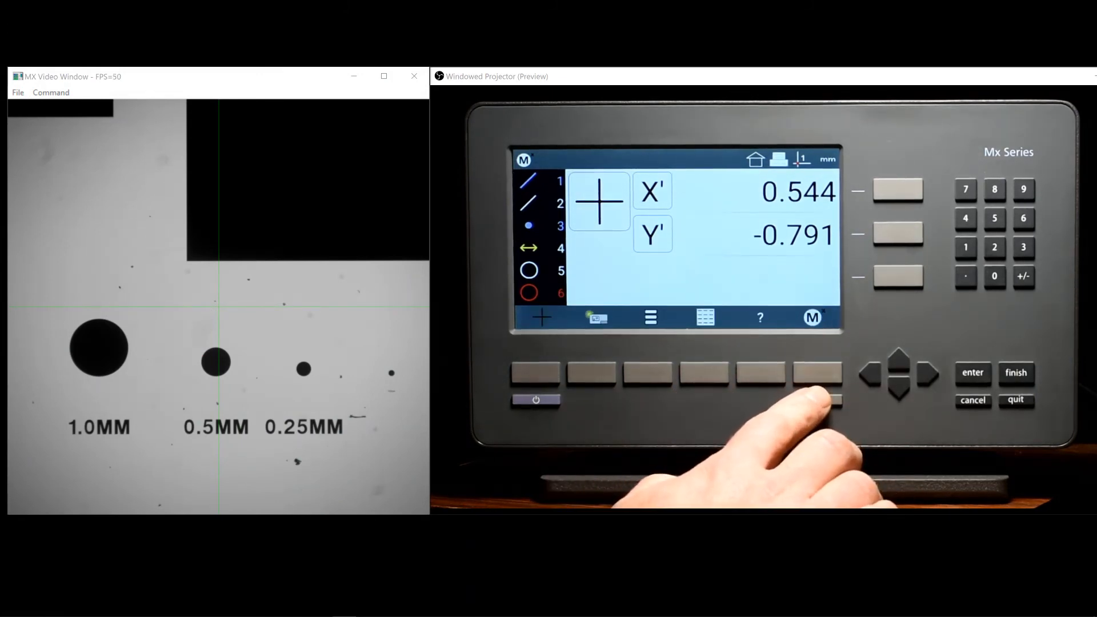